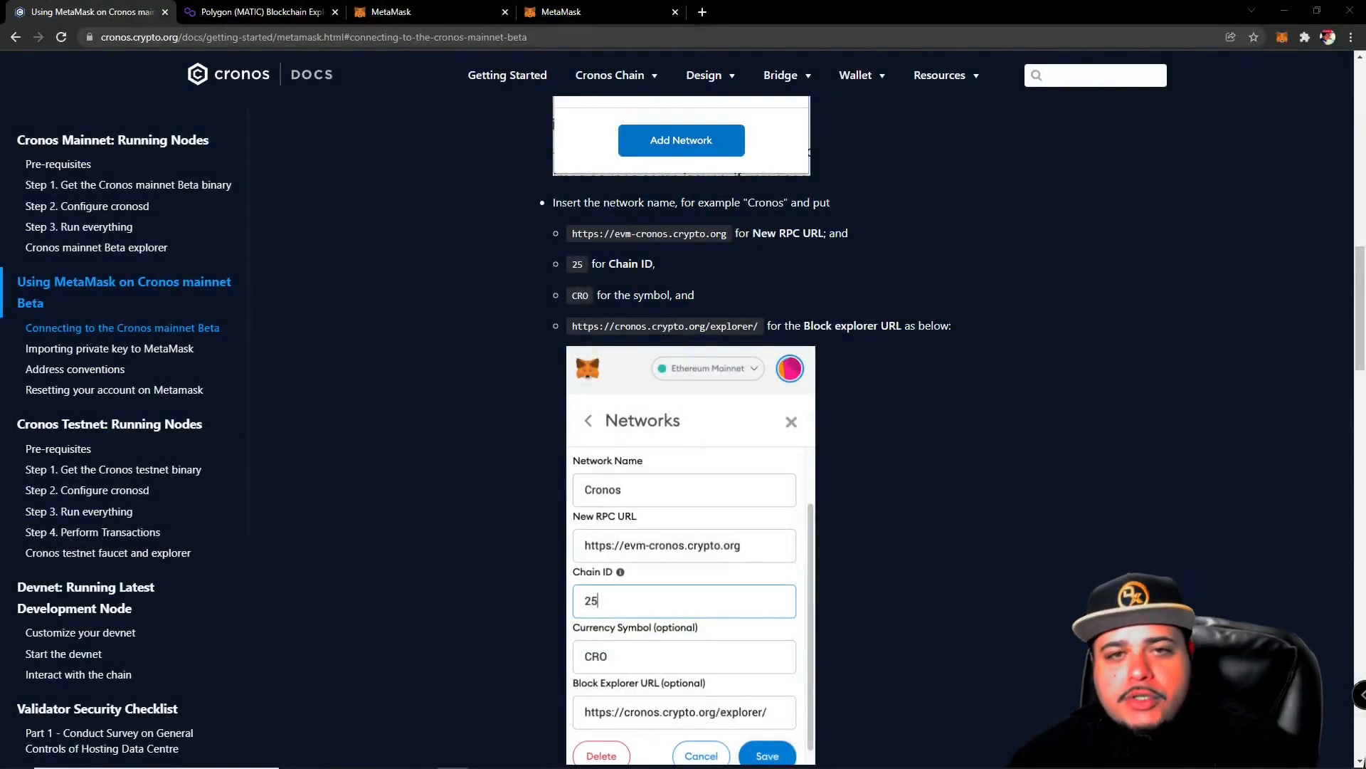
{"action": "mouse_move", "coordinate": [1073, 479]}
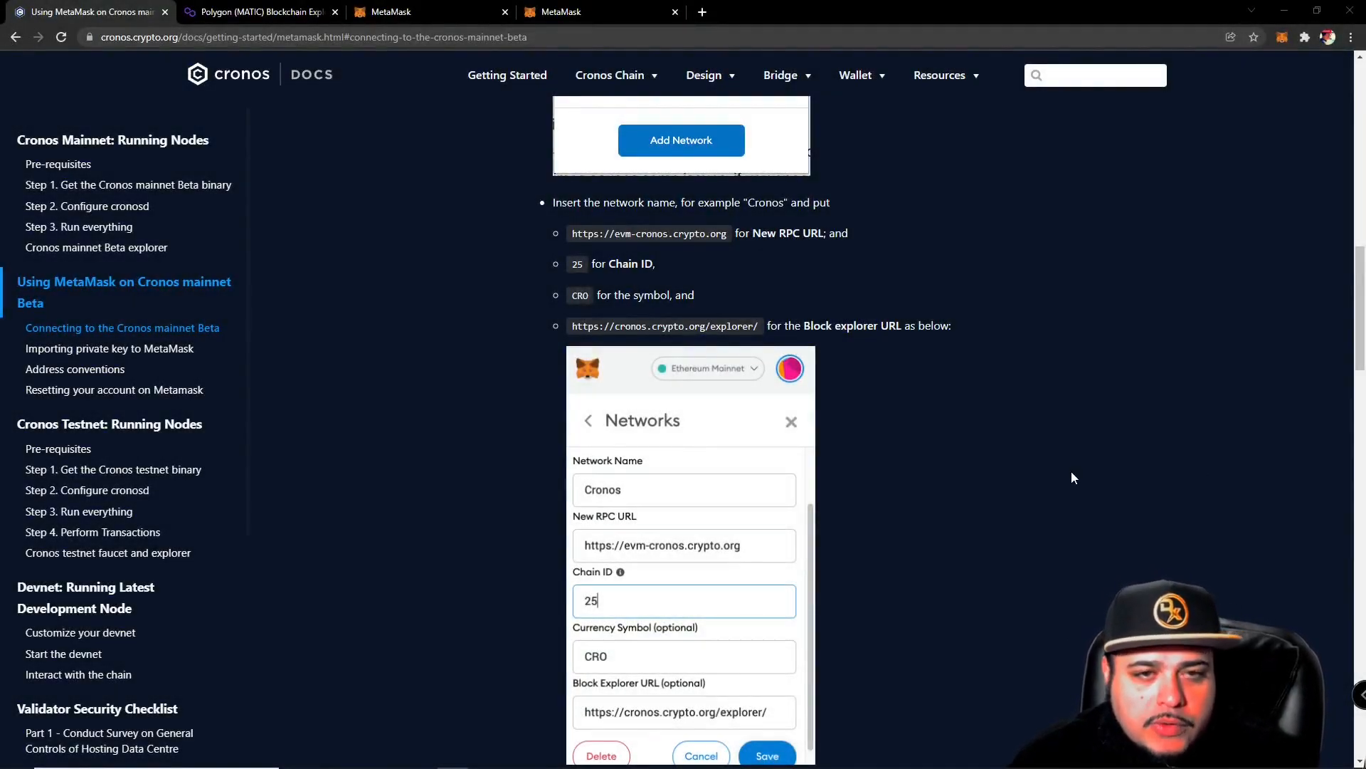
{"action": "mouse_move", "coordinate": [923, 623]}
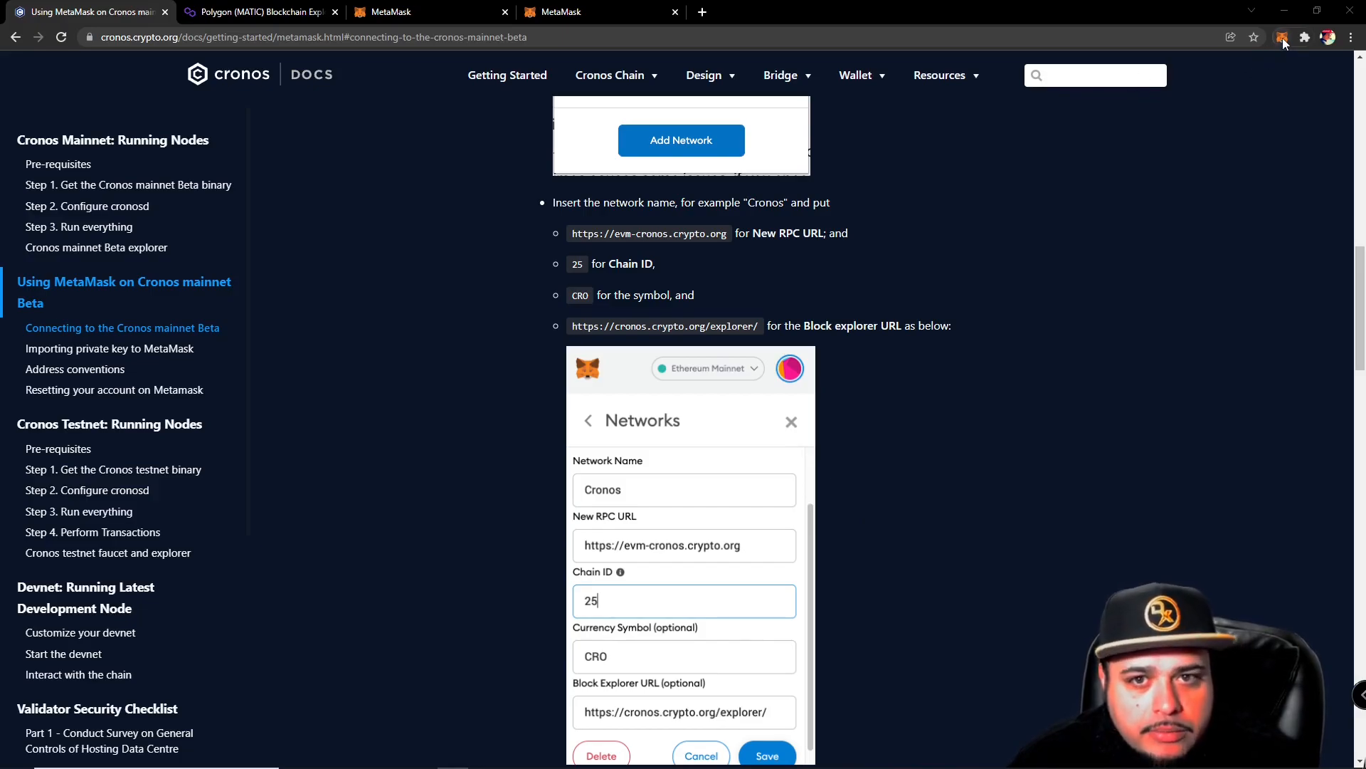
- Reach MetaMask's empty Add a network form from the extension's network dropdown
{"action": "left_click", "coordinate": [1281, 37]}
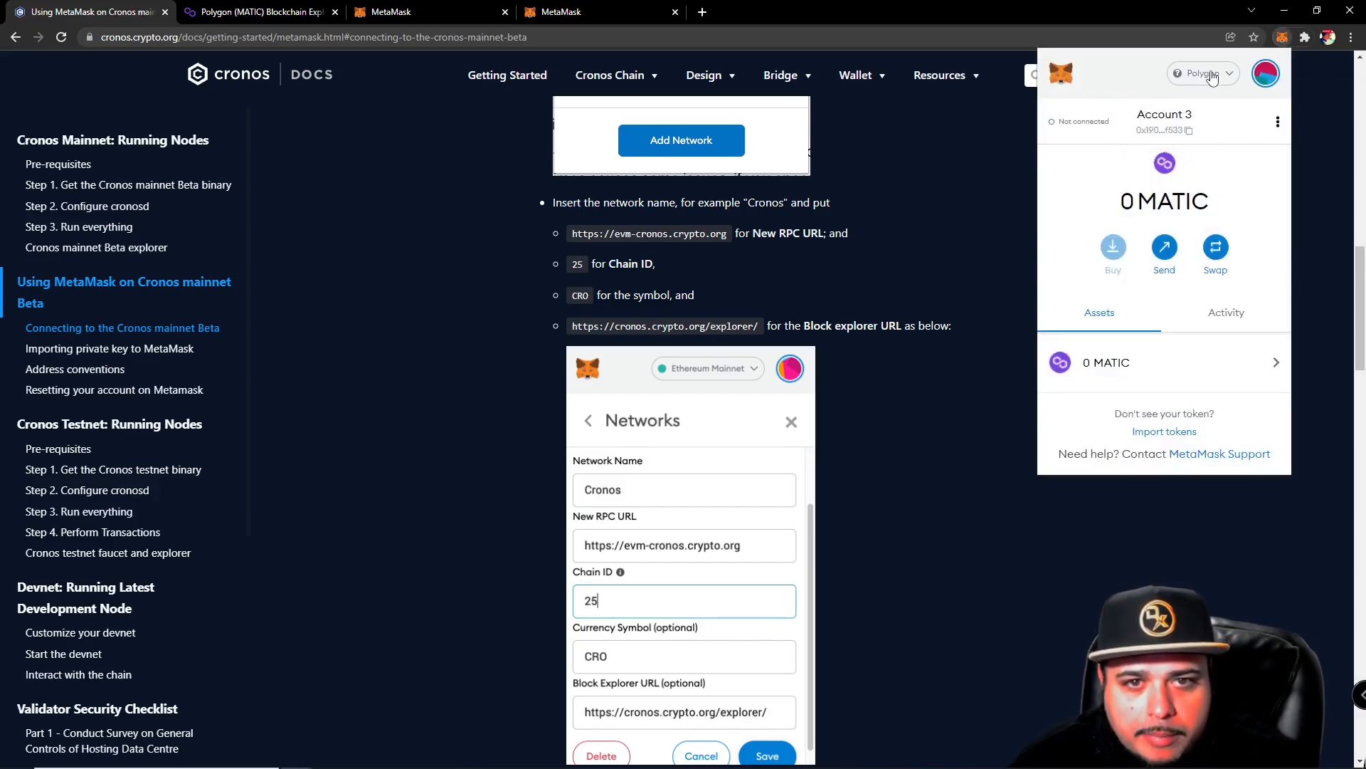
{"action": "left_click", "coordinate": [1202, 72]}
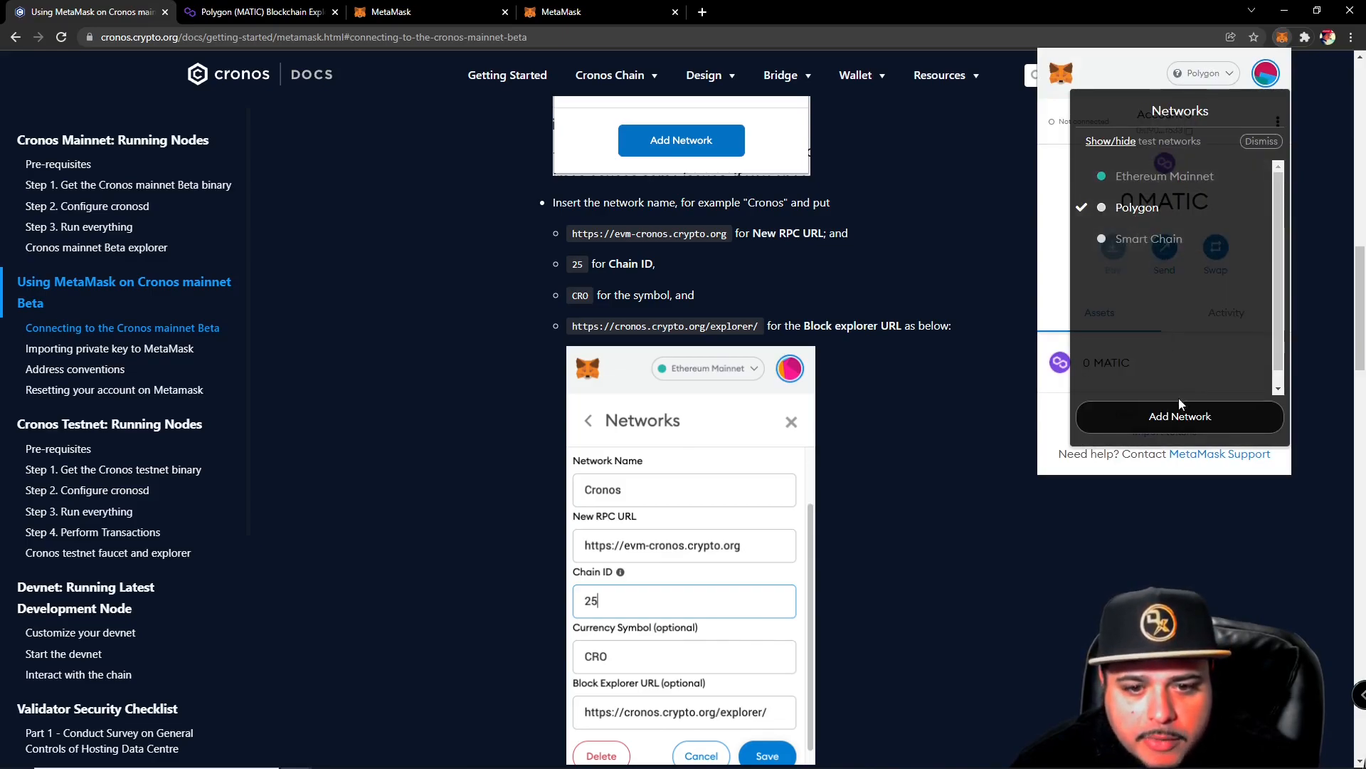
{"action": "left_click", "coordinate": [1178, 416]}
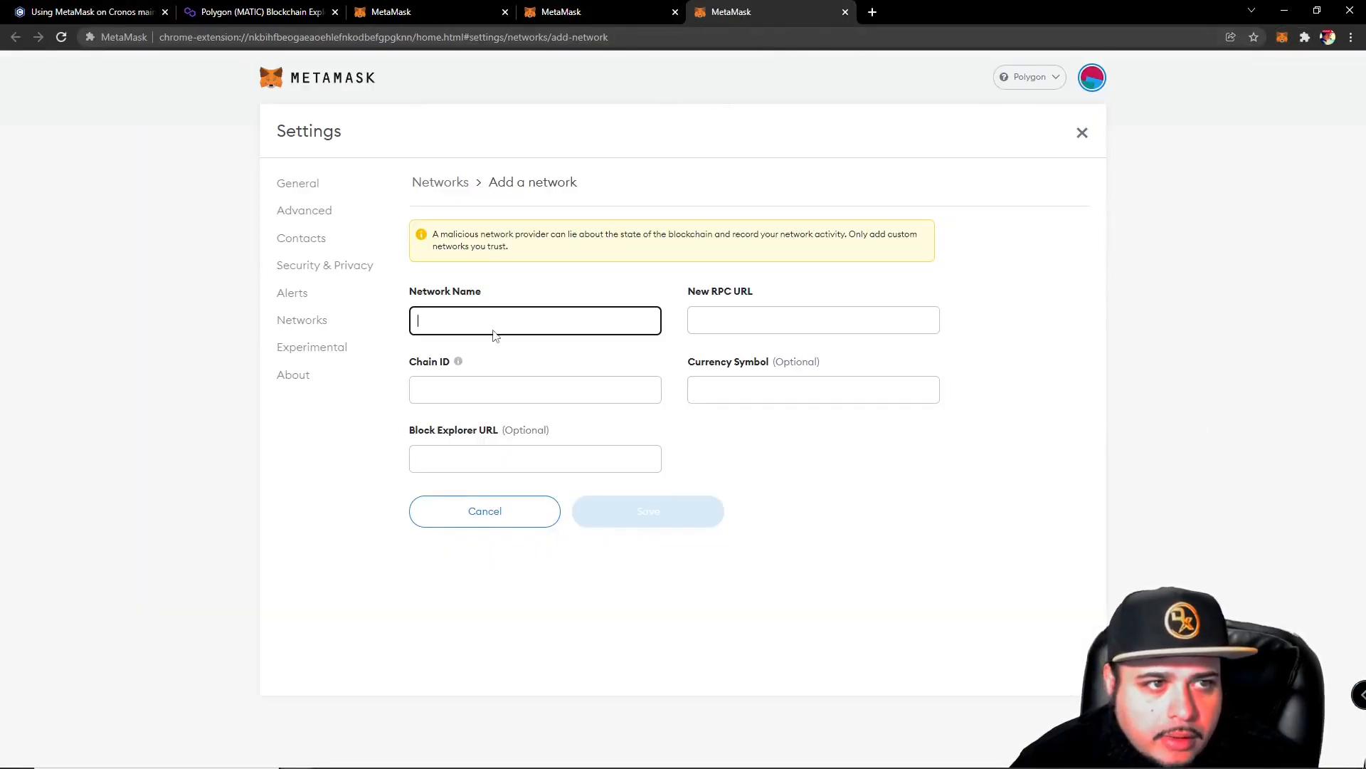
{"action": "mouse_move", "coordinate": [300, 161]}
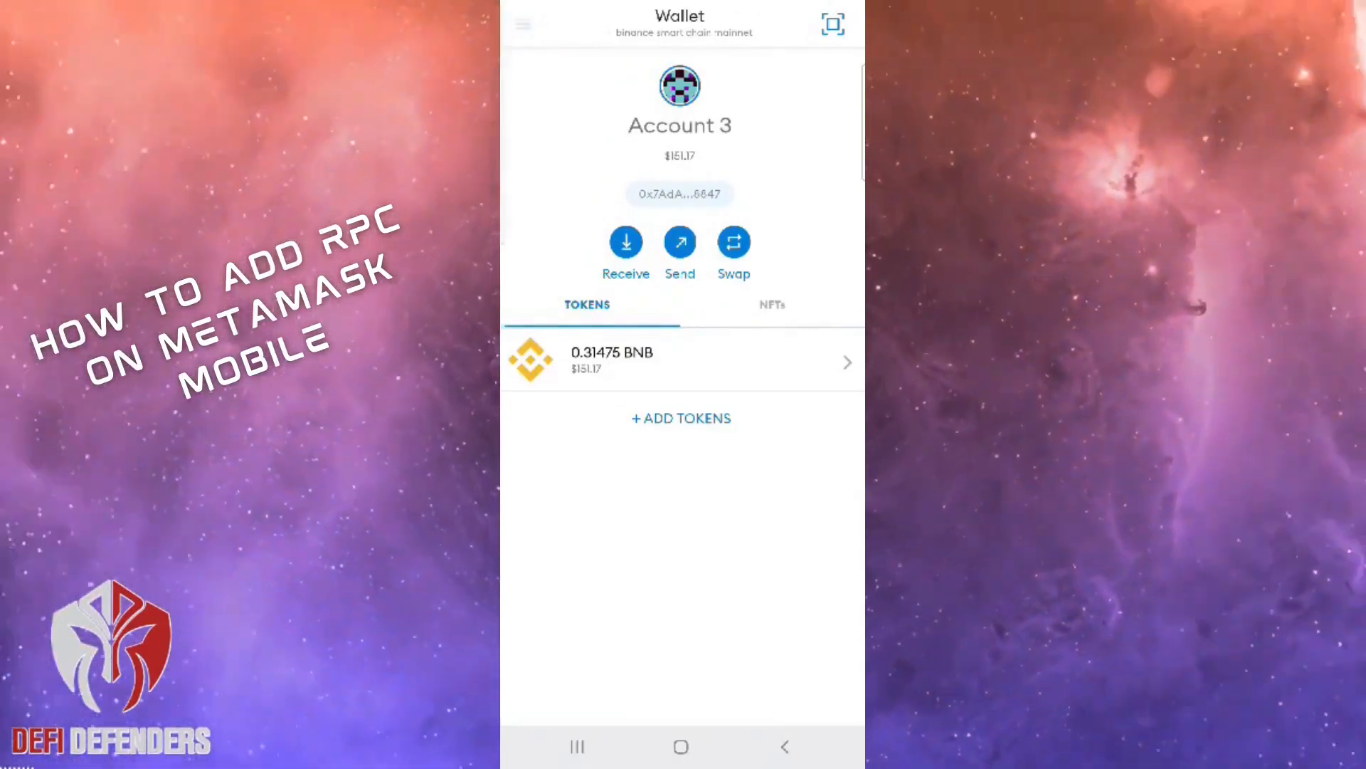
- Reach Add Network in MetaMask Mobile via side menu, Settings and Networks
{"action": "left_click", "coordinate": [522, 24]}
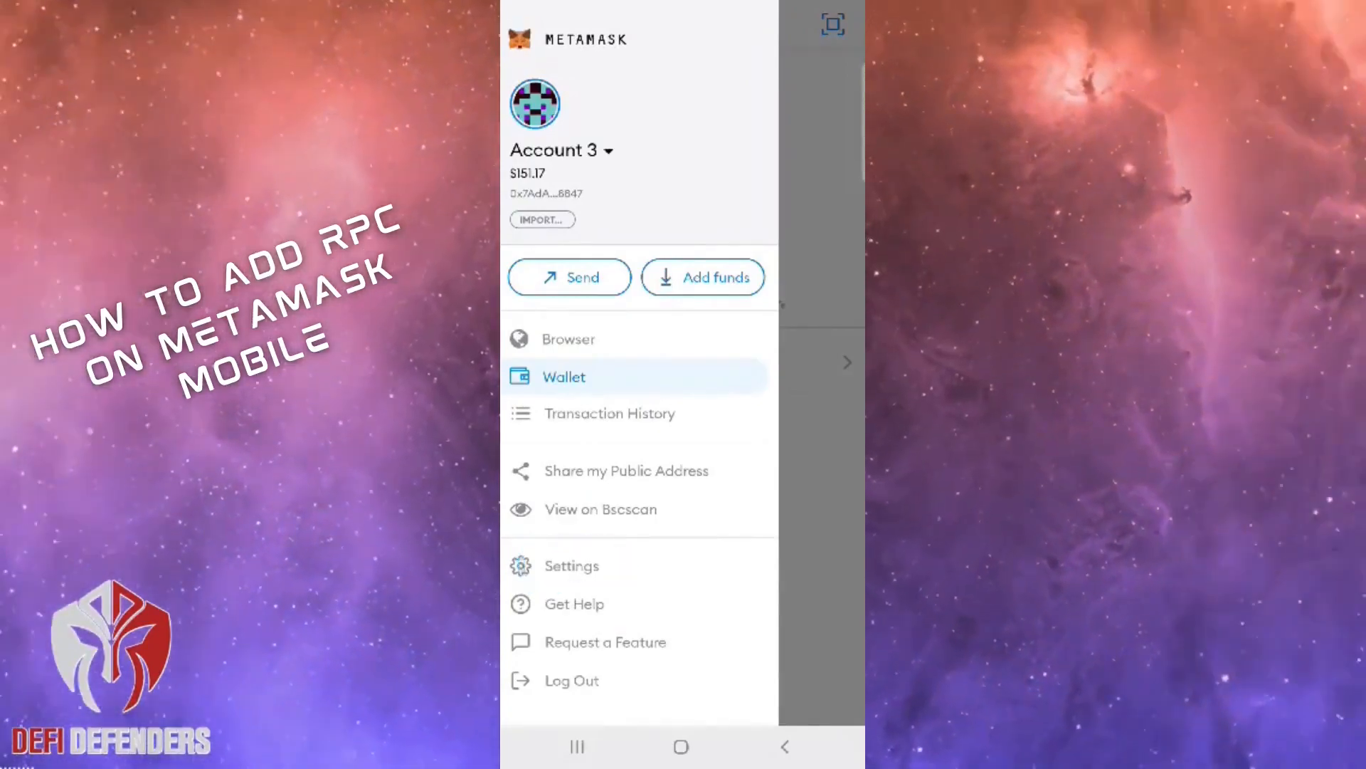
{"action": "left_click", "coordinate": [569, 565]}
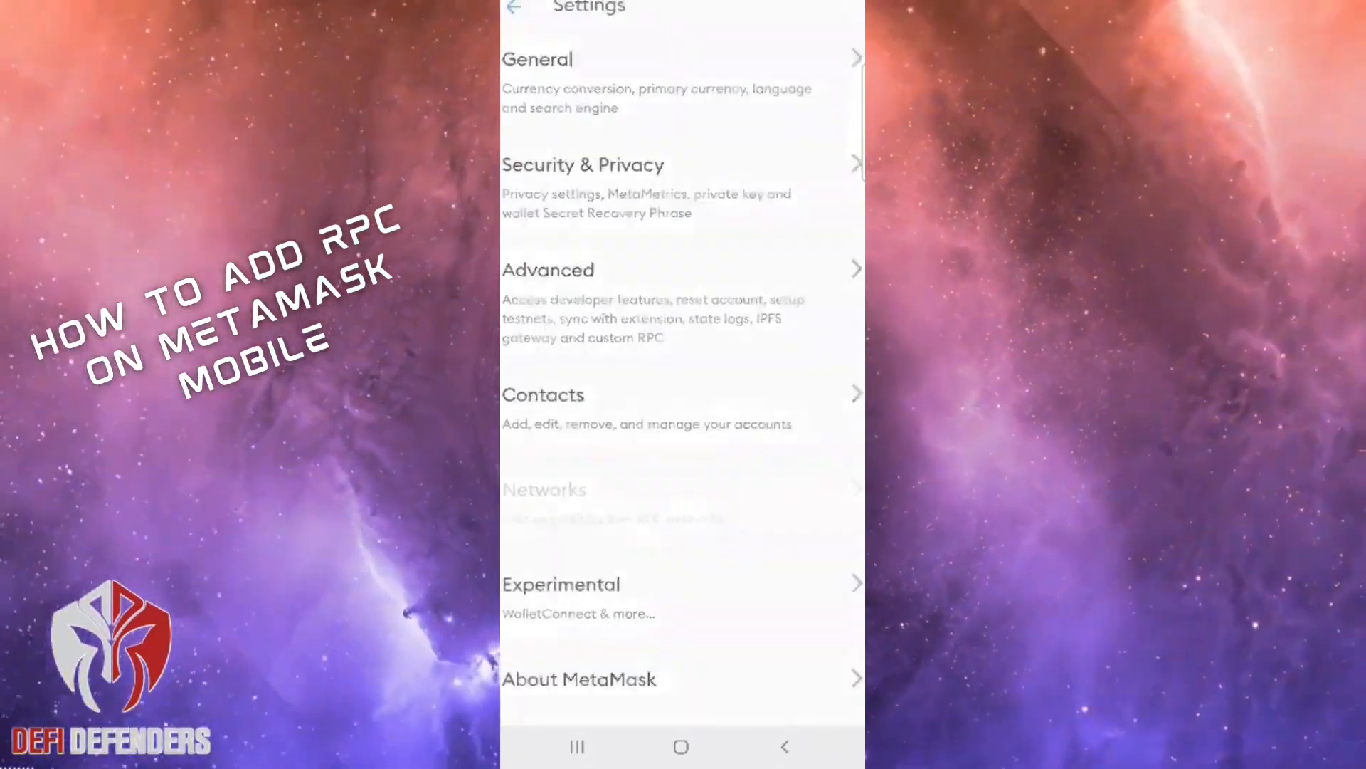
{"action": "left_click", "coordinate": [544, 488]}
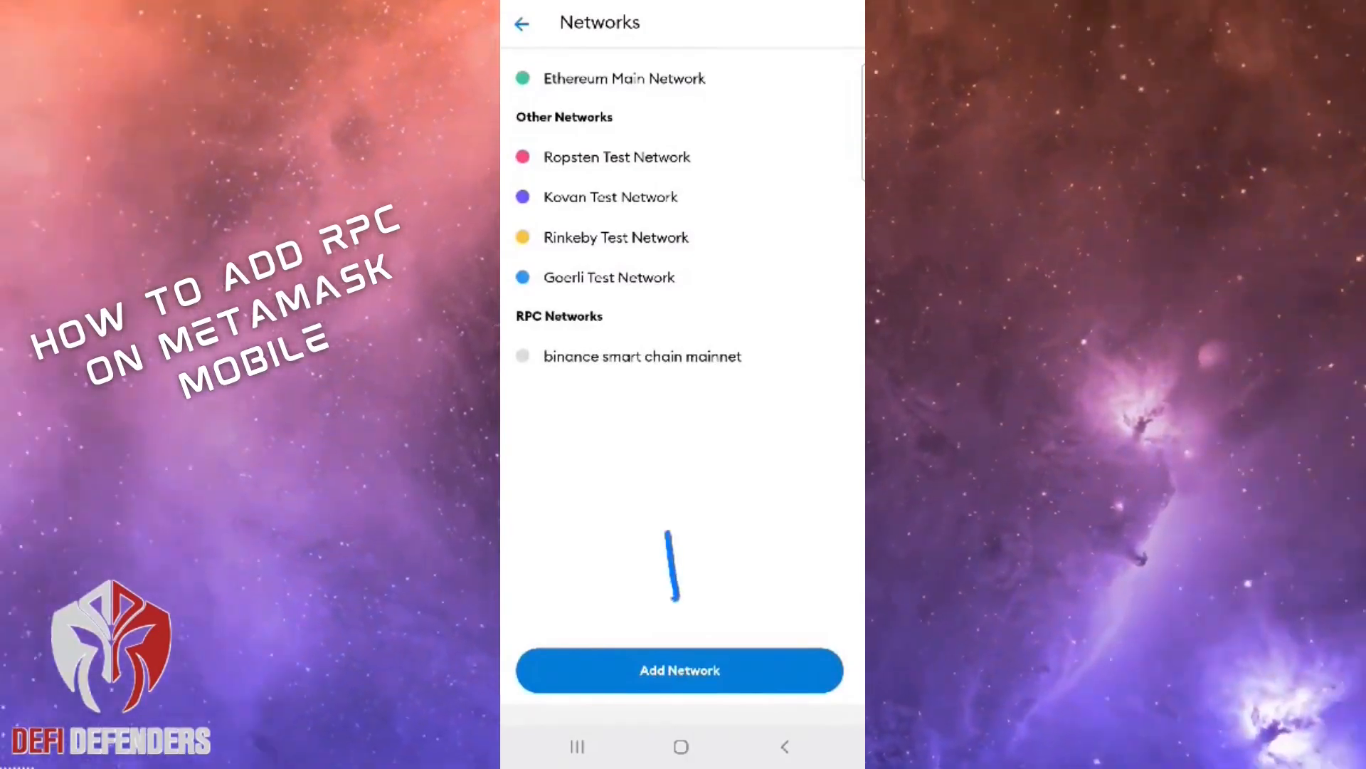
{"action": "left_click", "coordinate": [679, 669]}
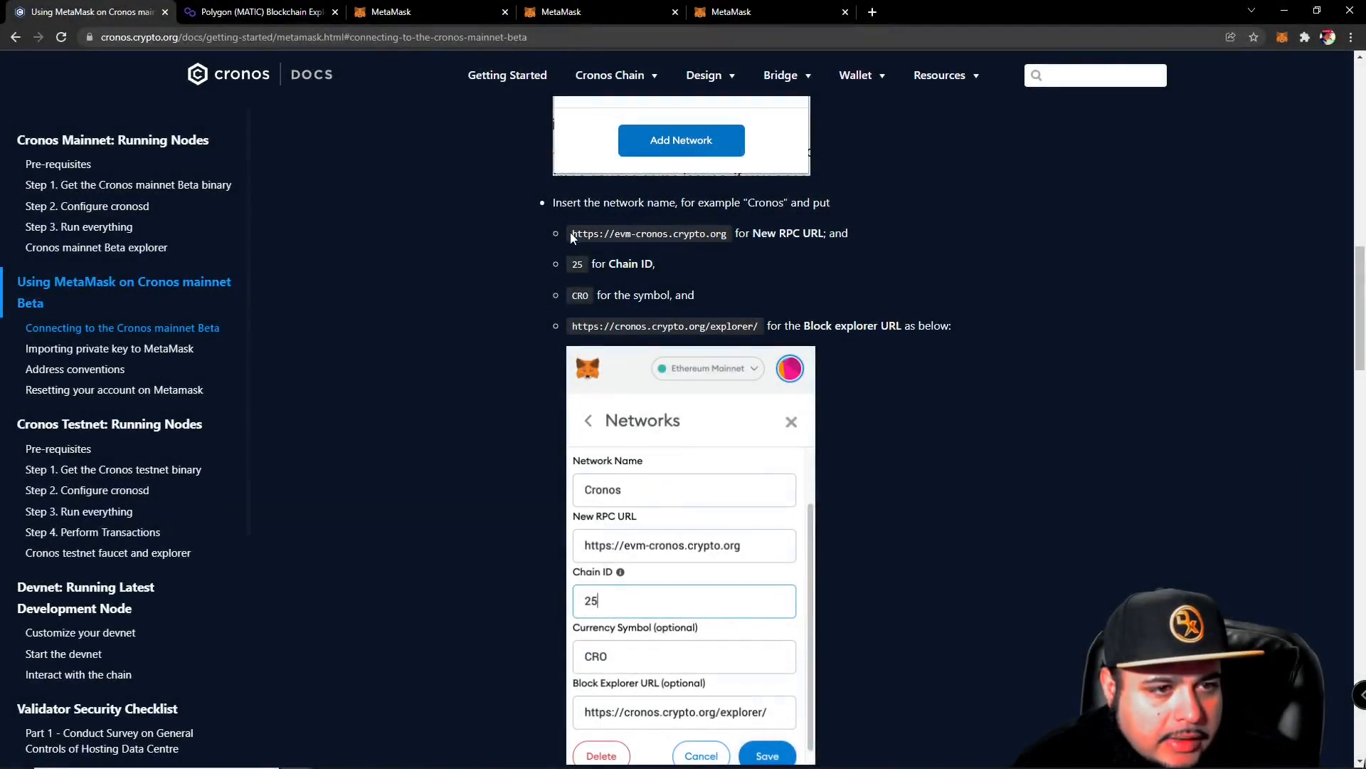
- Copy the Cronos RPC URL and block explorer URL from the docs into the form
{"action": "double_click", "coordinate": [648, 232]}
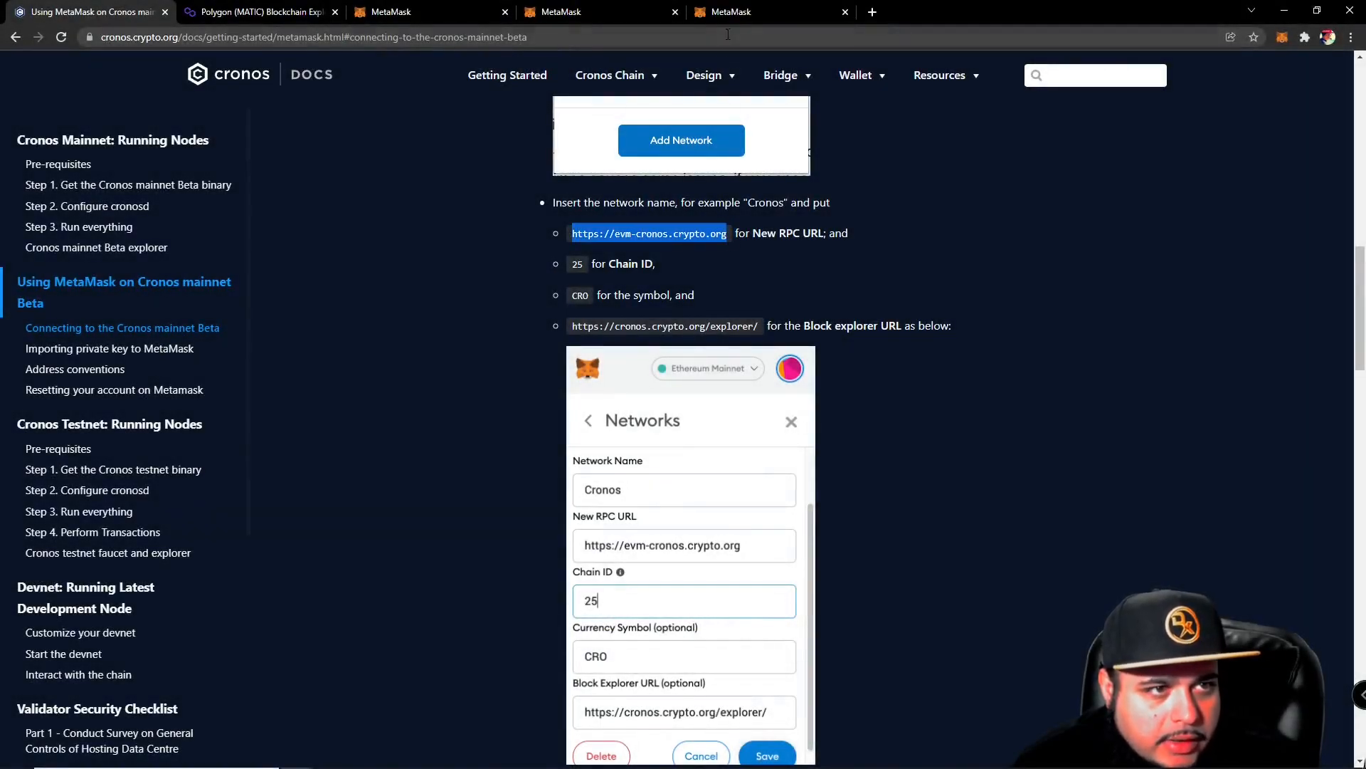
{"action": "left_click", "coordinate": [769, 11]}
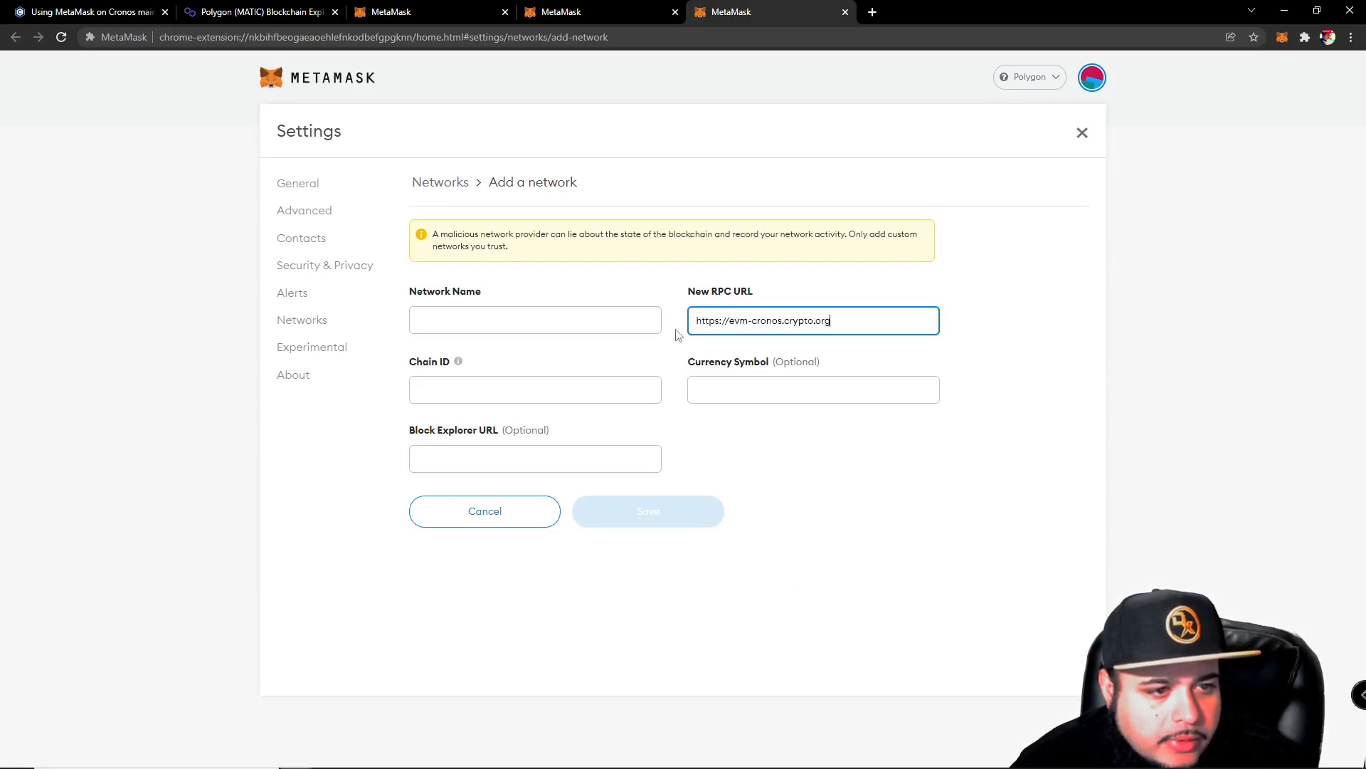
{"action": "left_click", "coordinate": [87, 11]}
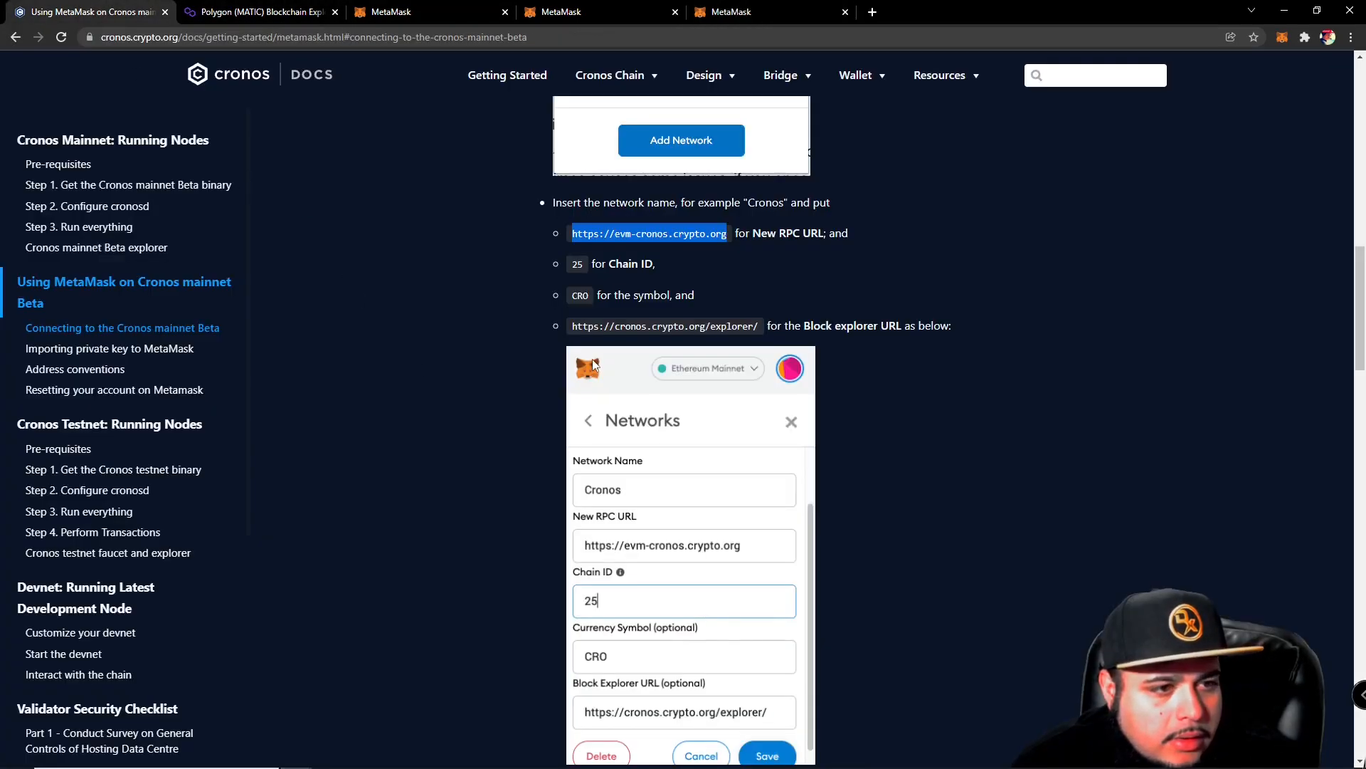
{"action": "mouse_move", "coordinate": [603, 325]}
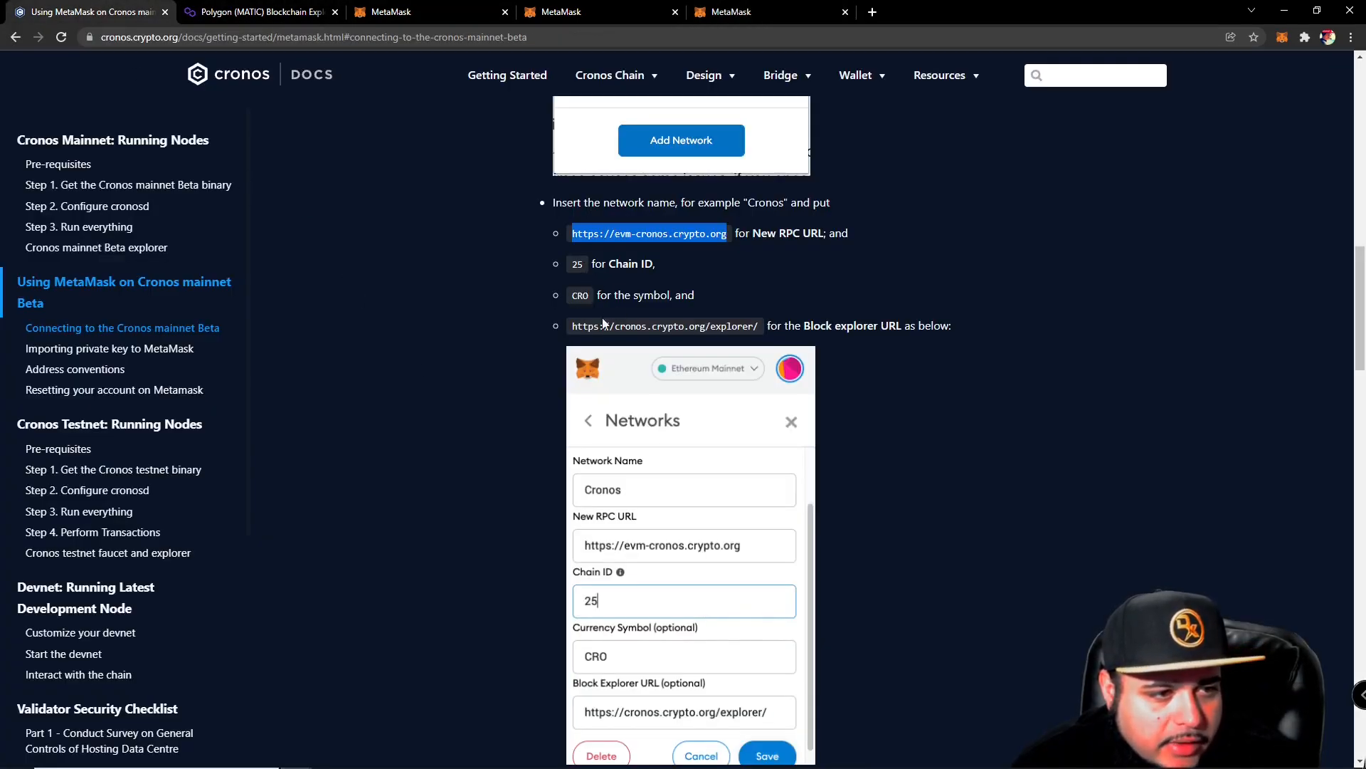
{"action": "double_click", "coordinate": [665, 324]}
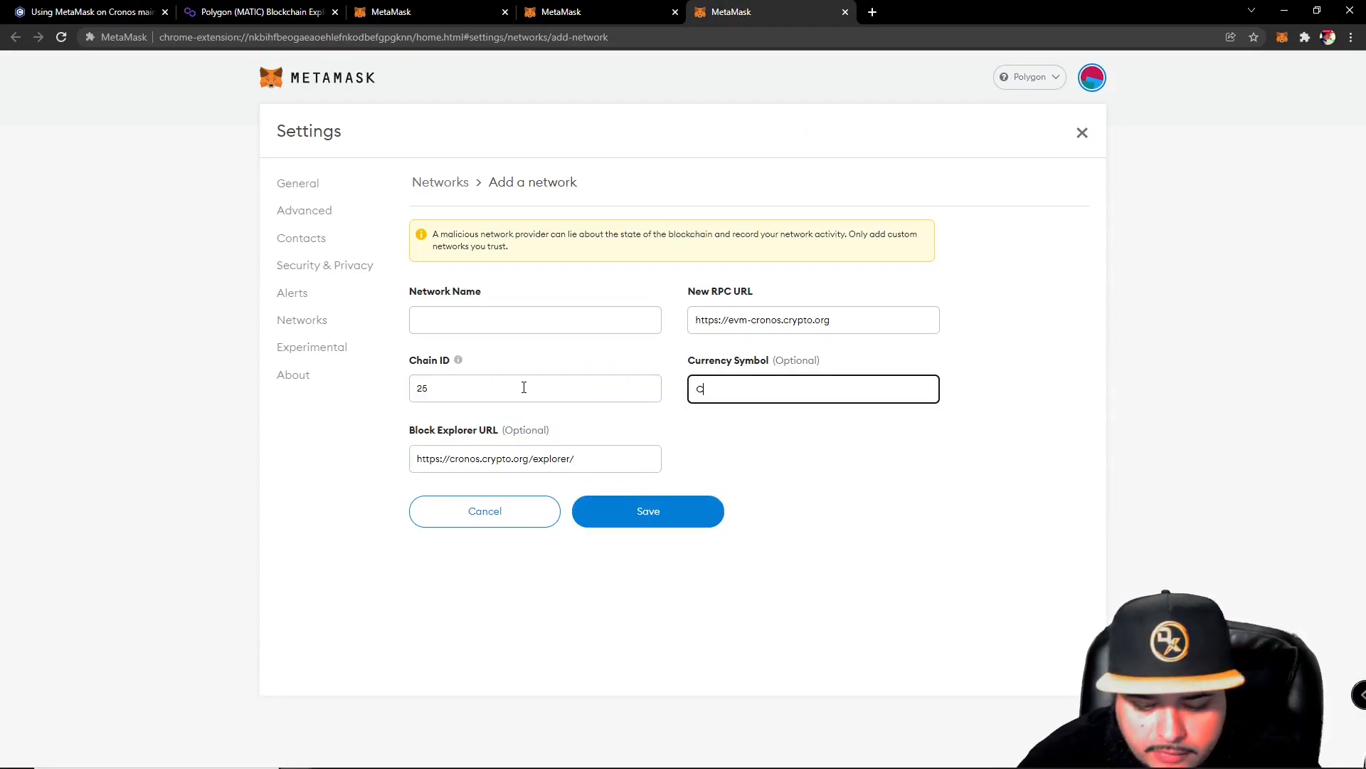
- Name the network CRONOS and save it, making it active with 0 CRO
{"action": "left_click", "coordinate": [534, 320]}
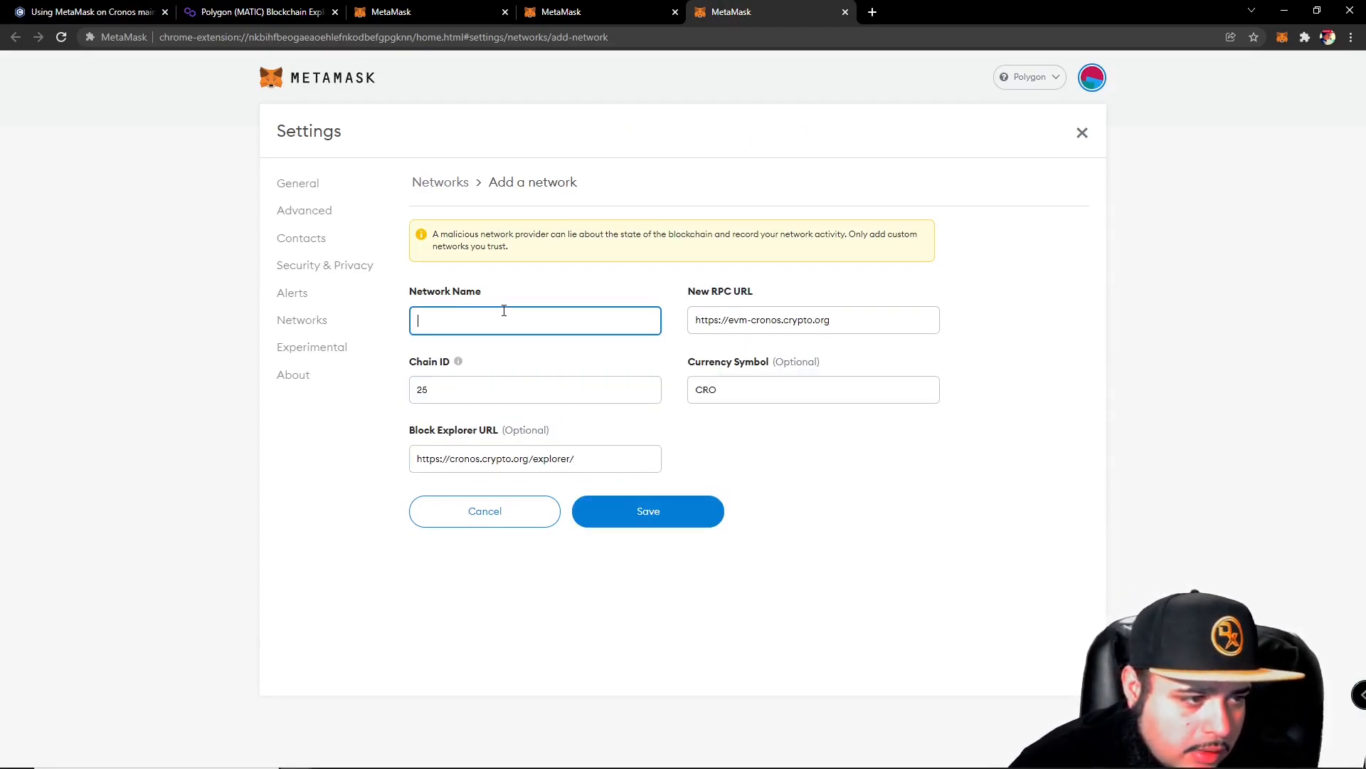
{"action": "type", "text": "CRONOS"}
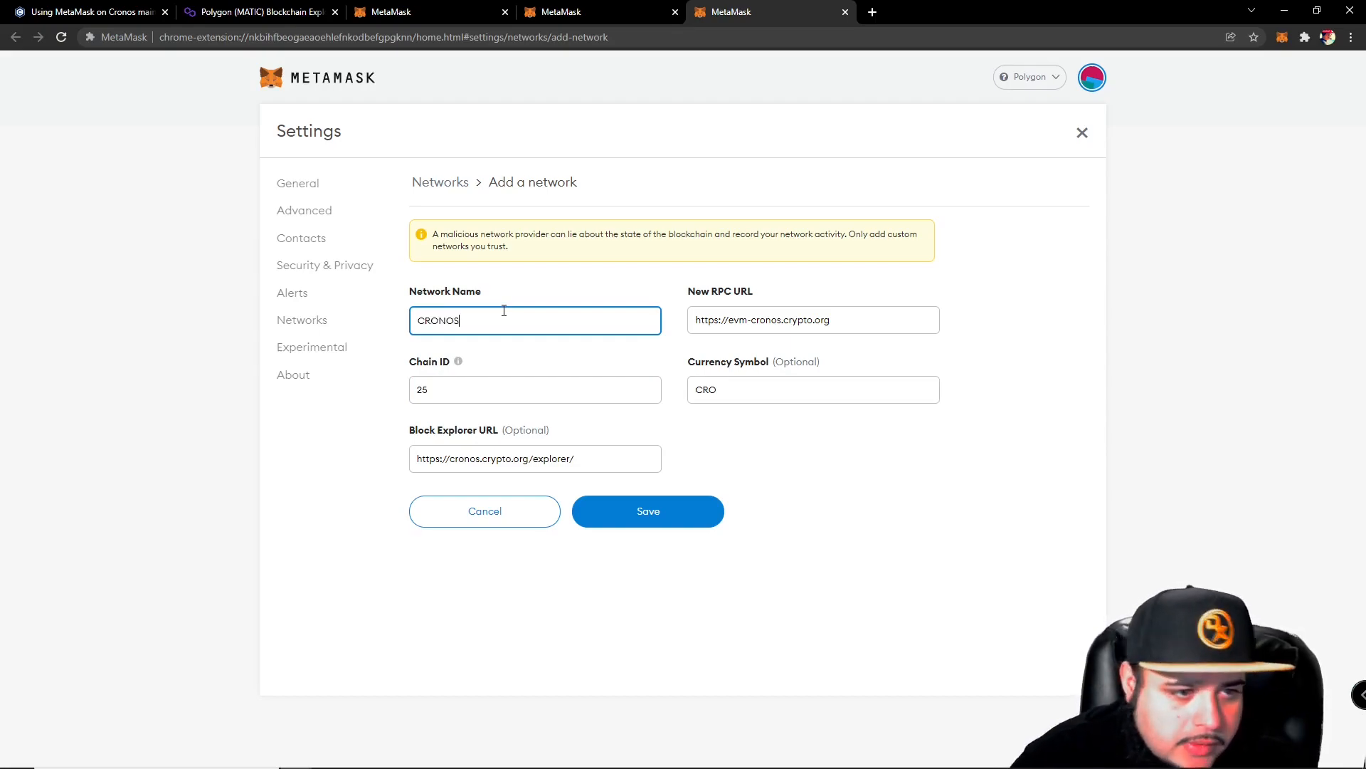
{"action": "left_click", "coordinate": [647, 511]}
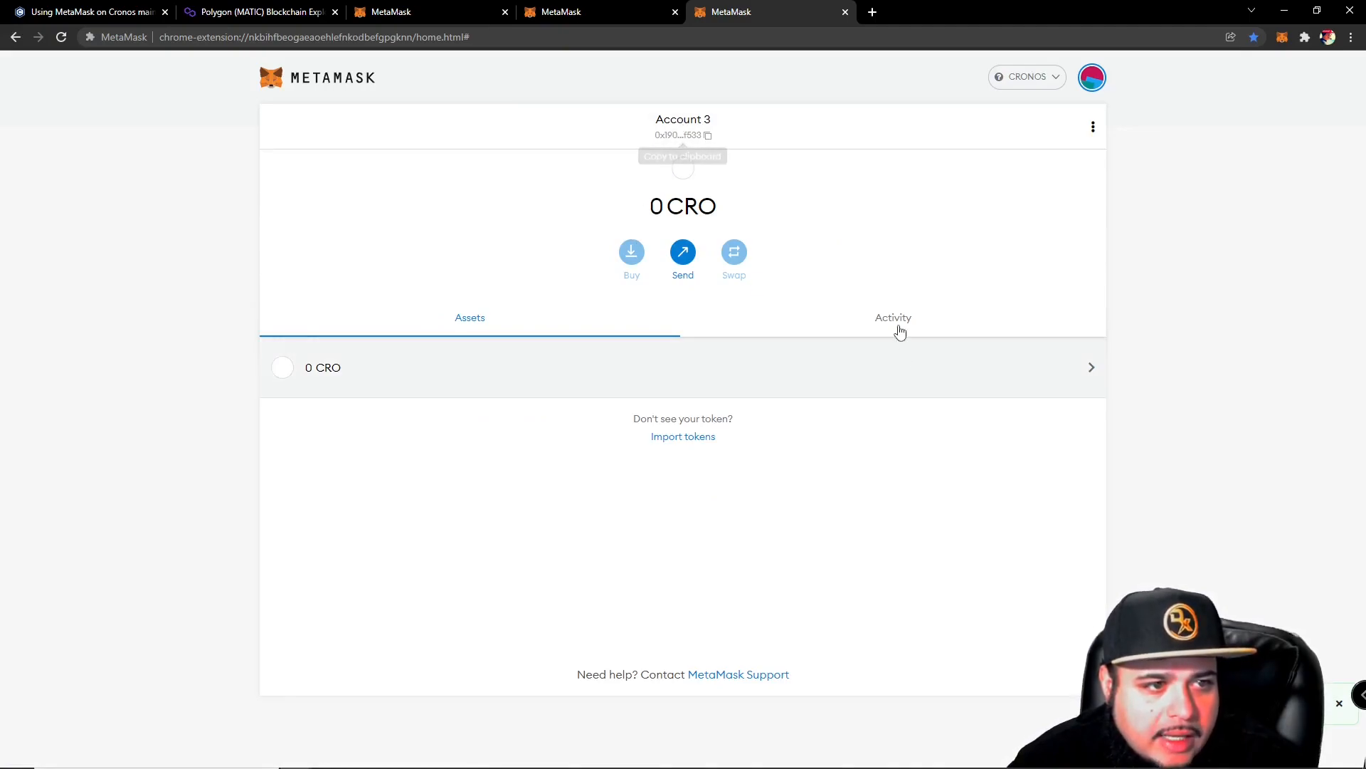
{"action": "mouse_move", "coordinate": [868, 308]}
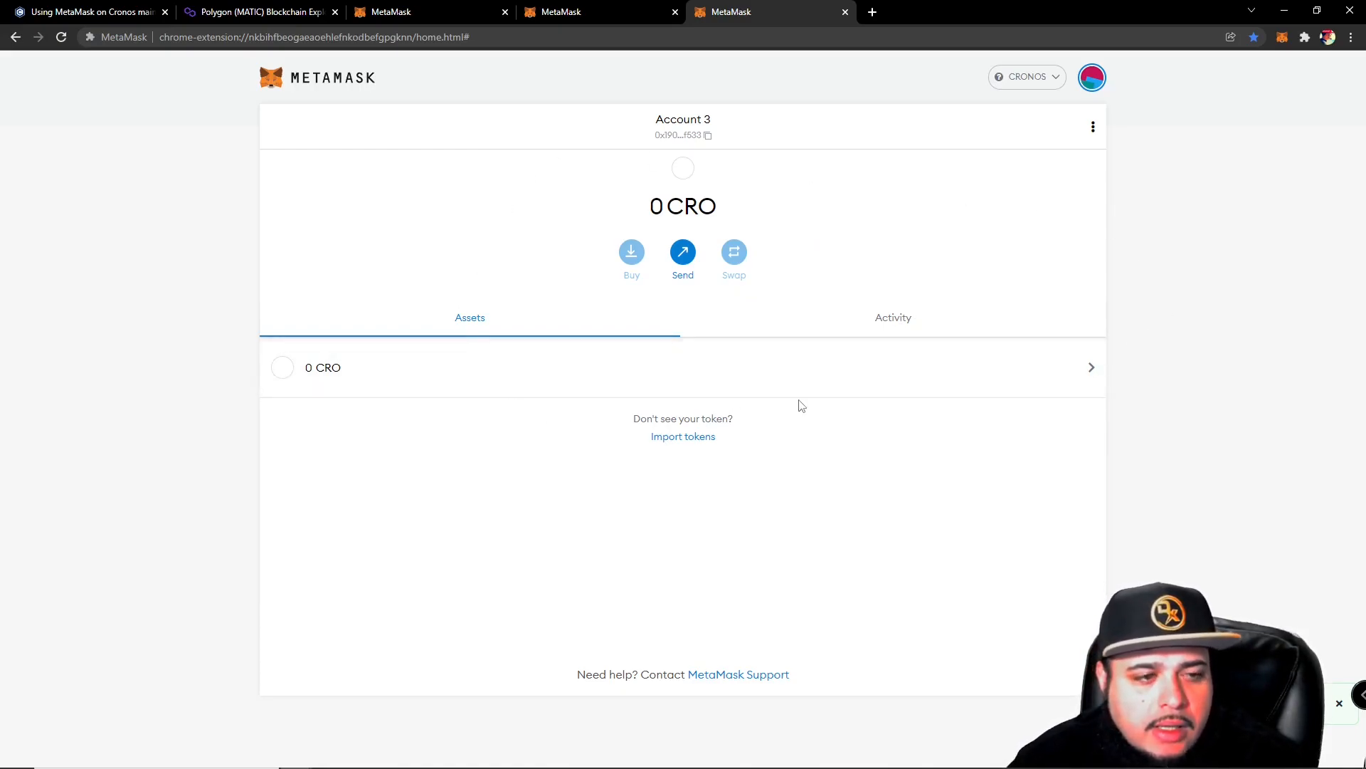
{"action": "mouse_move", "coordinate": [804, 304]}
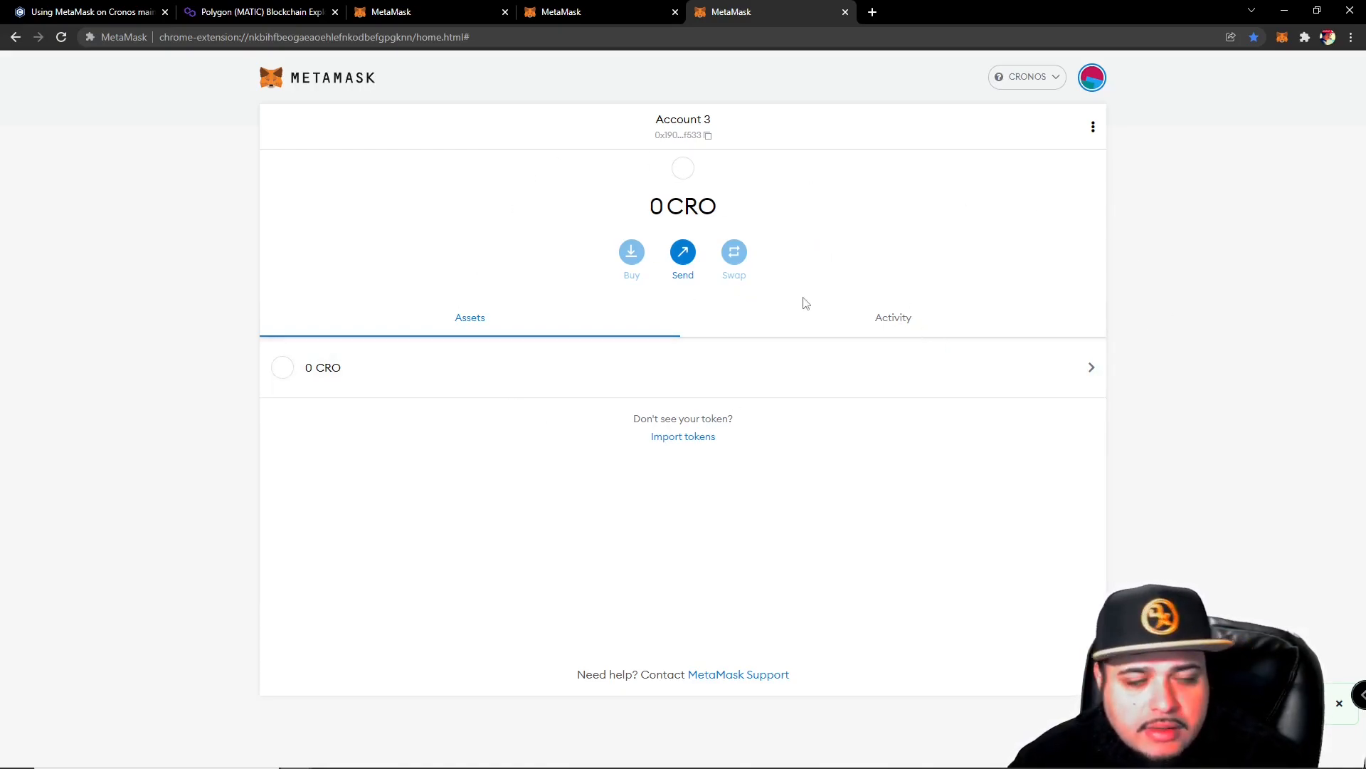
{"action": "mouse_move", "coordinate": [1193, 352]}
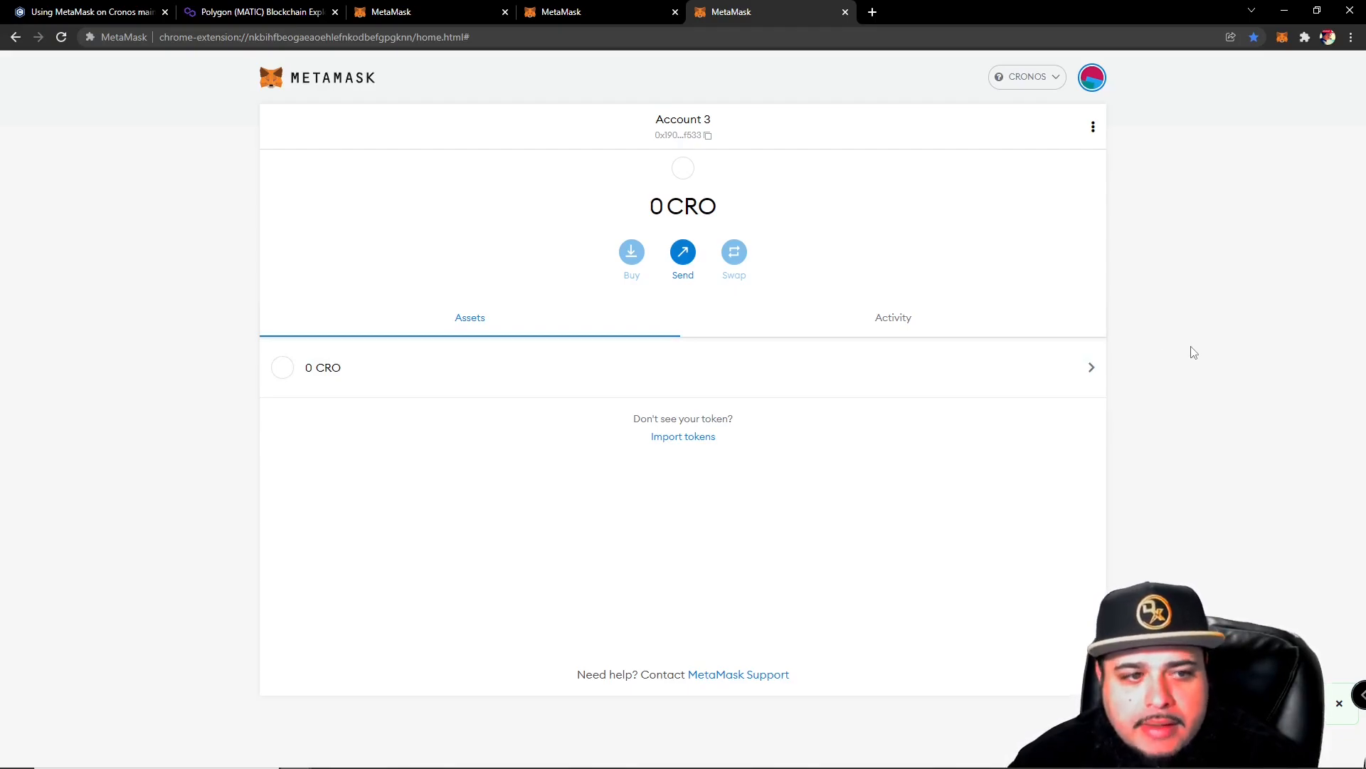
{"action": "mouse_move", "coordinate": [1198, 444]}
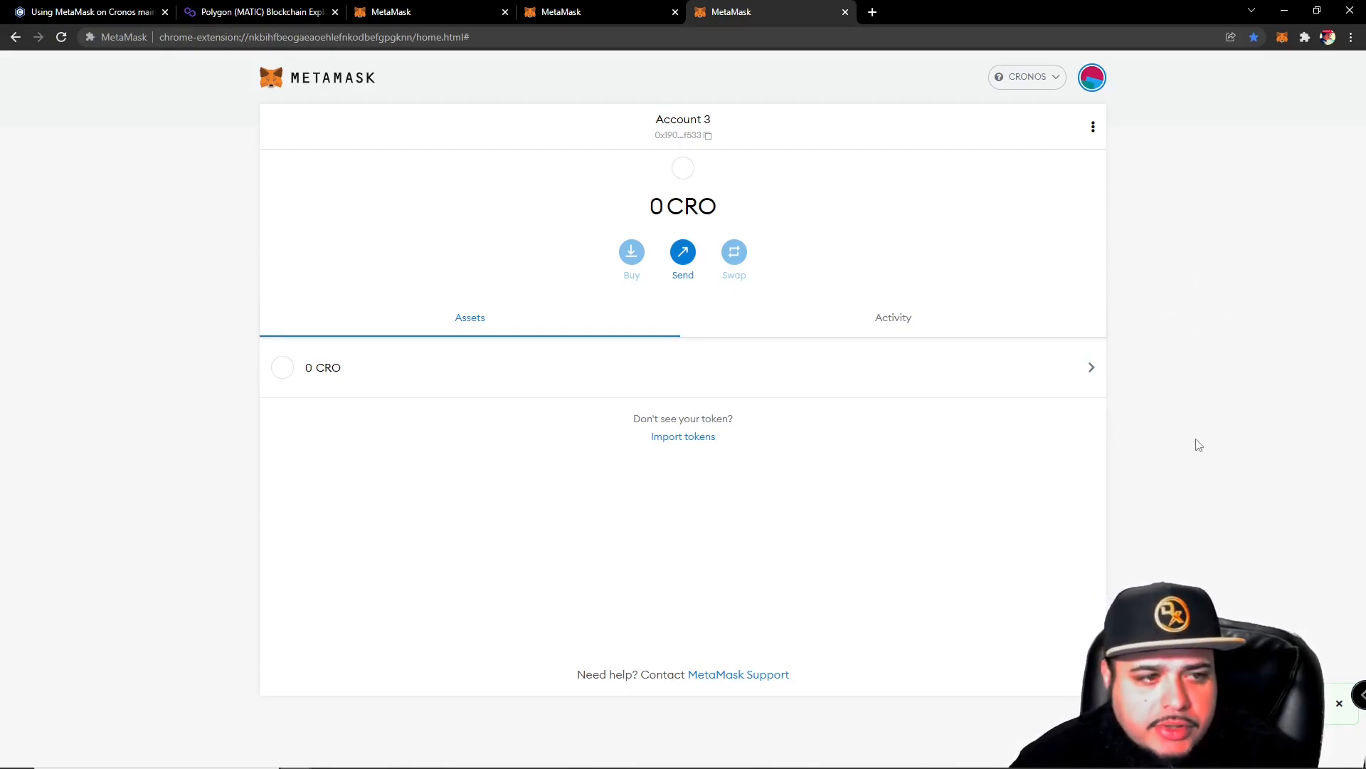
{"action": "mouse_move", "coordinate": [1207, 567]}
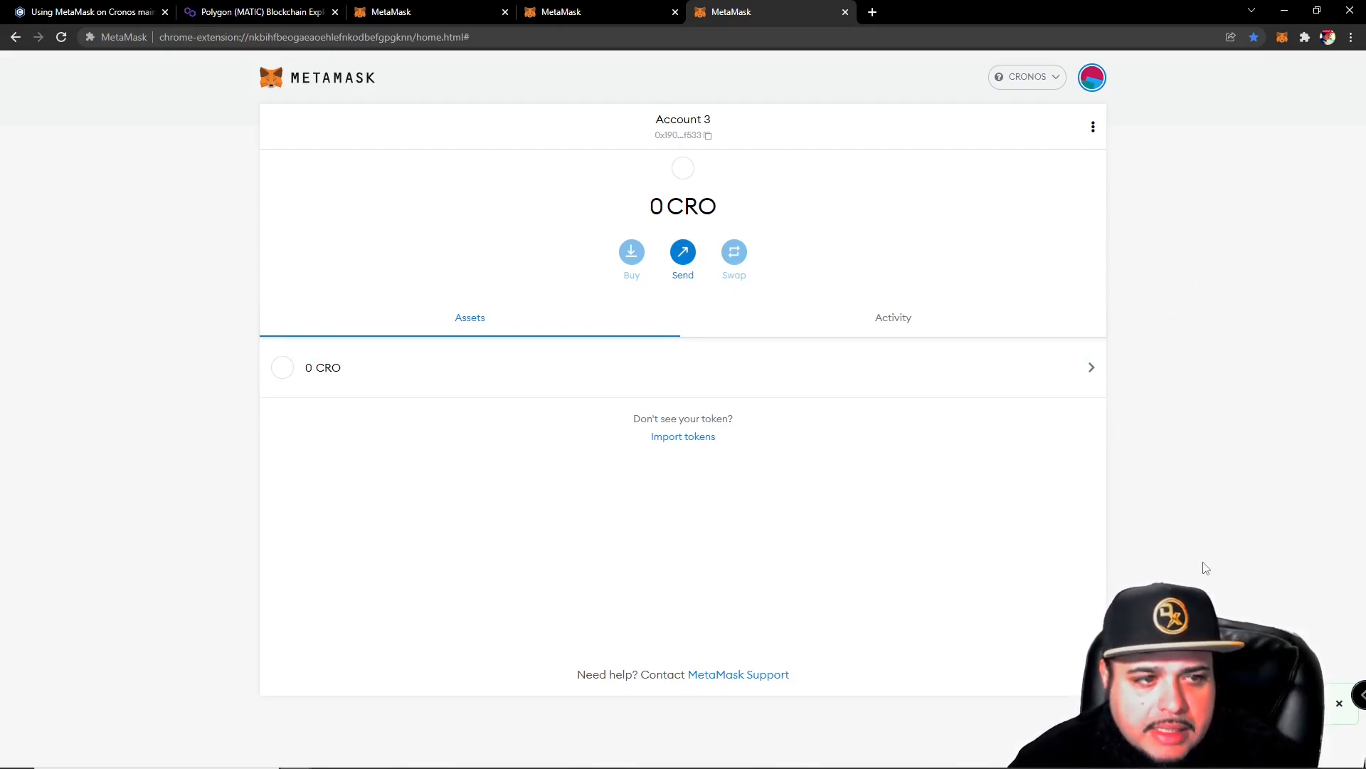